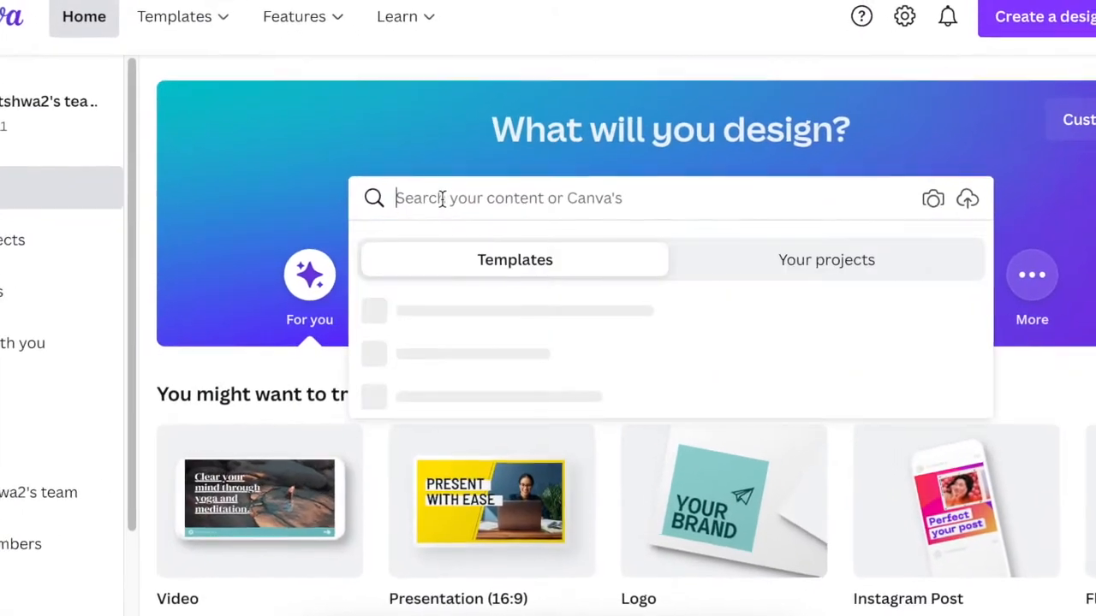
Search Canva templates for 'meme' and scroll through the 174 results
{"action": "type", "text": "meme"}
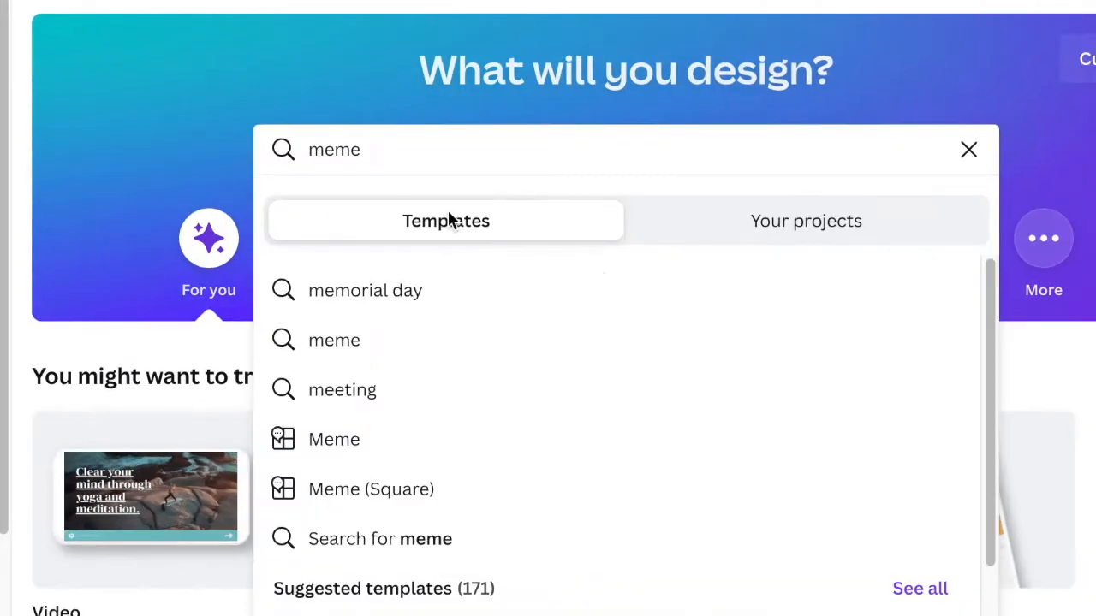
{"action": "left_click", "coordinate": [968, 149]}
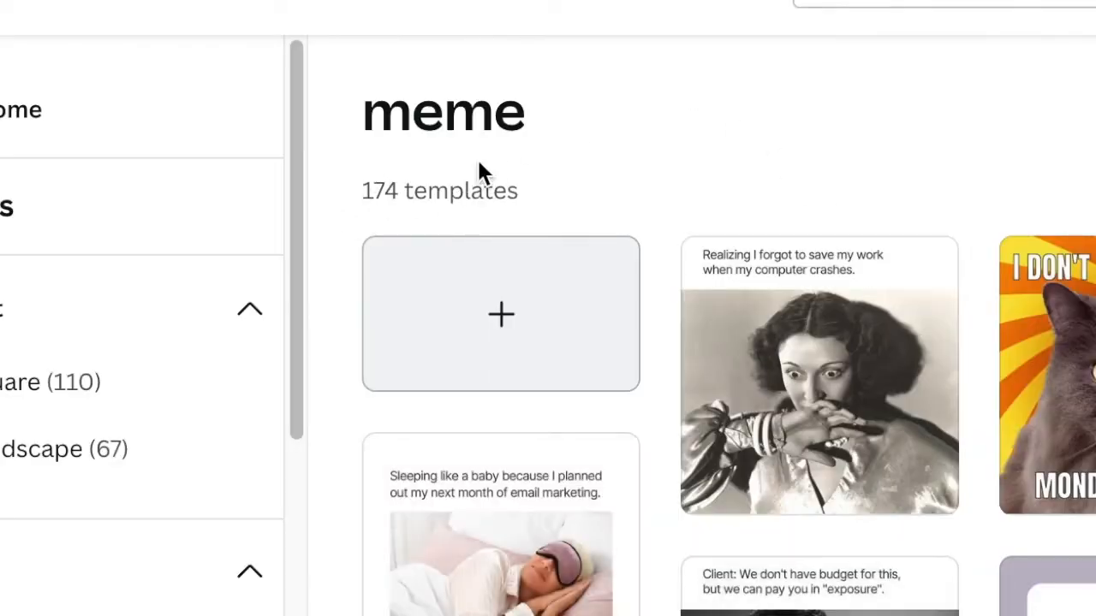
{"action": "mouse_move", "coordinate": [628, 282]}
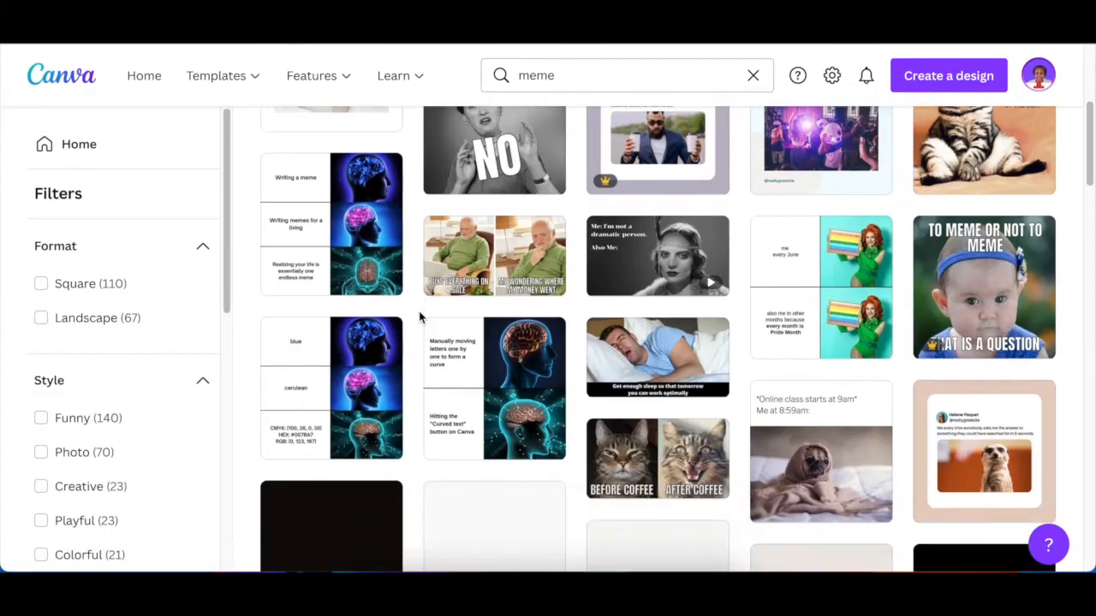
{"action": "scroll", "scroll_direction": "down", "scroll_amount": 3}
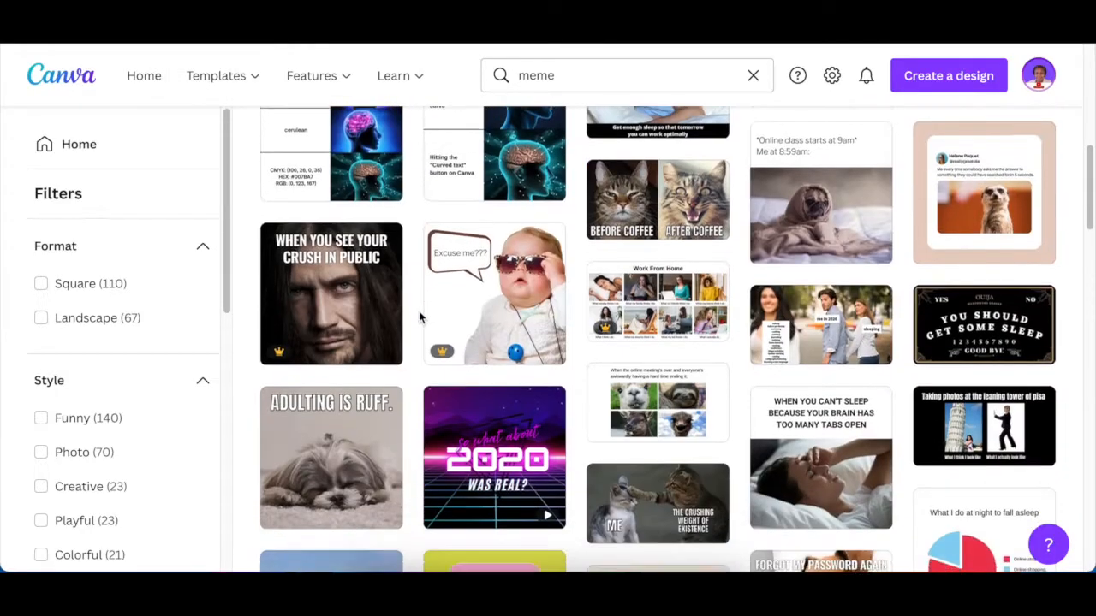
{"action": "scroll", "scroll_direction": "down", "scroll_amount": 3}
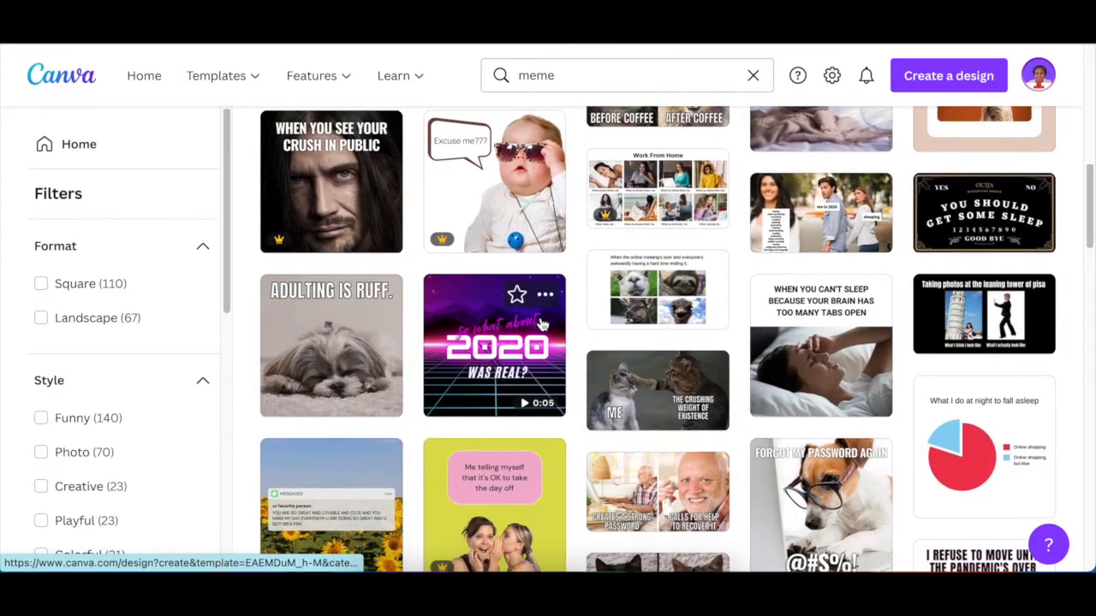
{"action": "scroll", "scroll_direction": "down", "scroll_amount": 3}
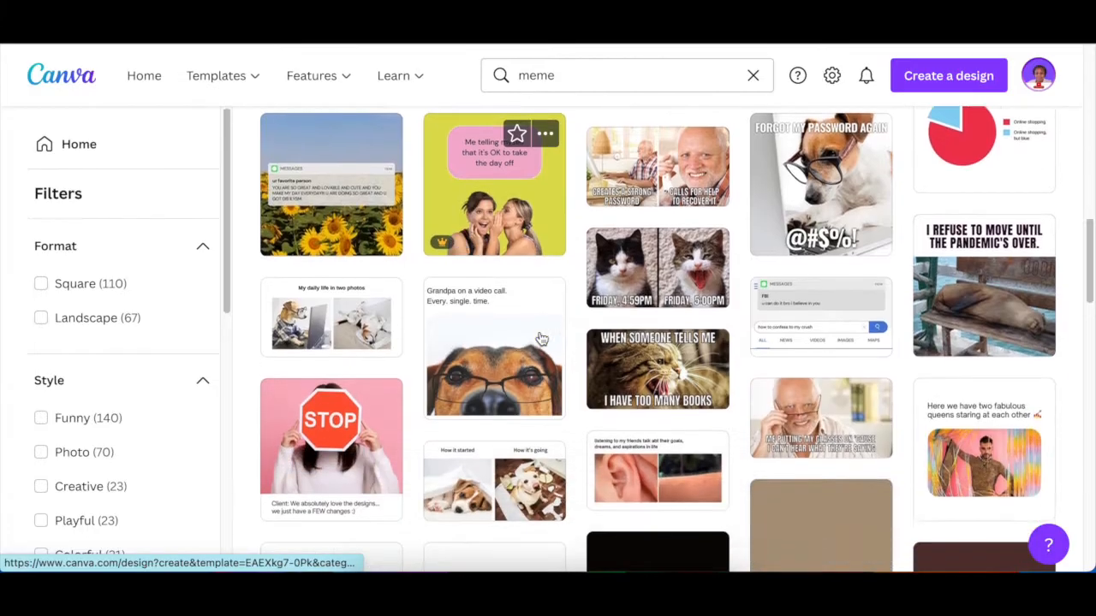
{"action": "scroll", "scroll_direction": "down", "scroll_amount": 3}
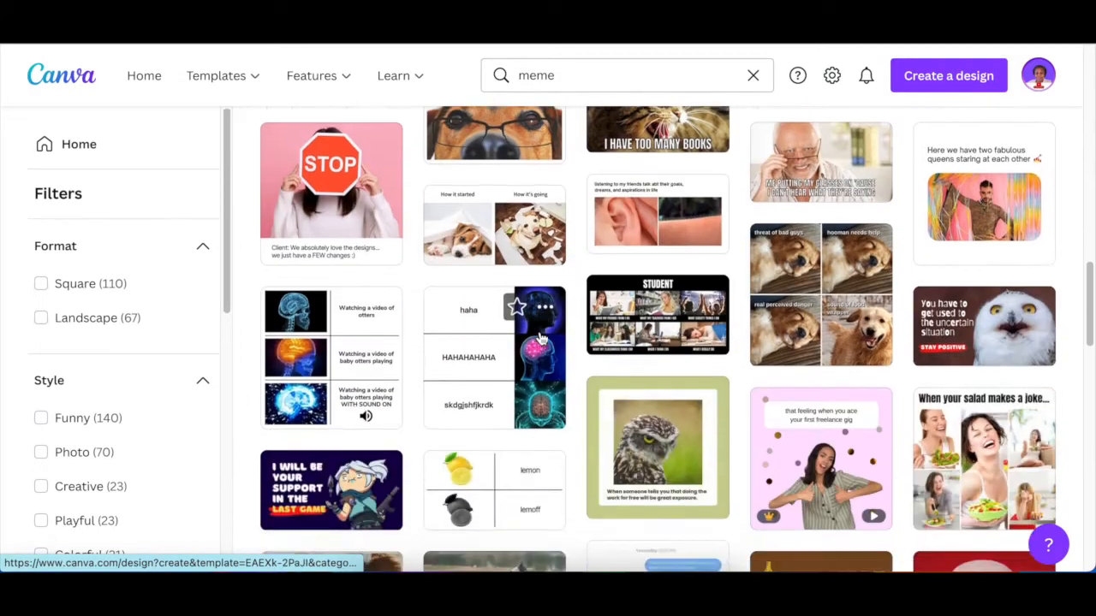
Open the Light Green Funny Owl meme template and select its photo and background
{"action": "left_click", "coordinate": [657, 447]}
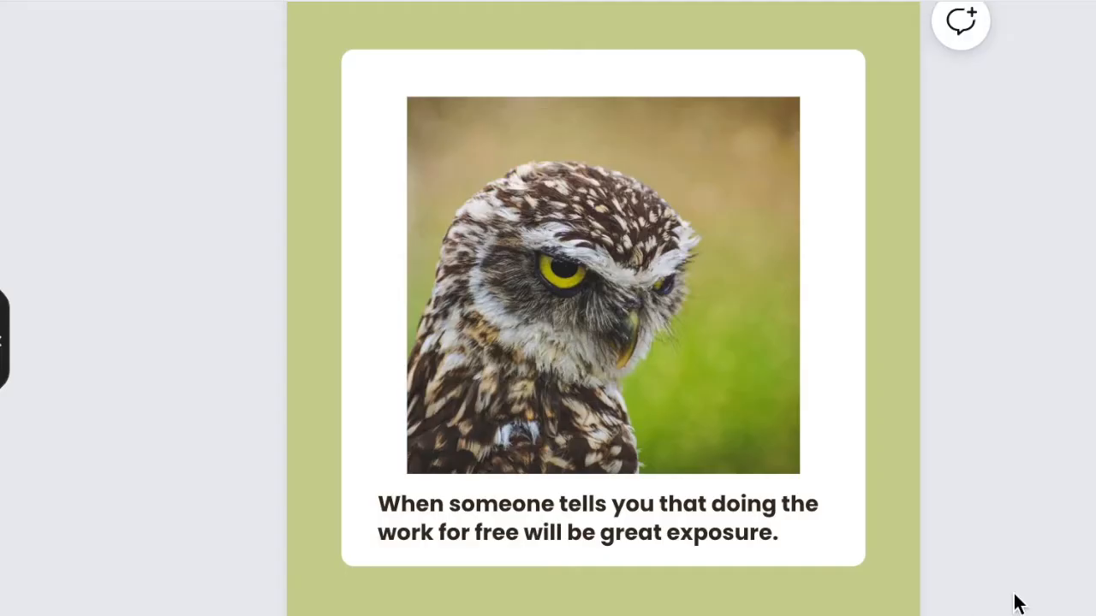
{"action": "left_click", "coordinate": [608, 535]}
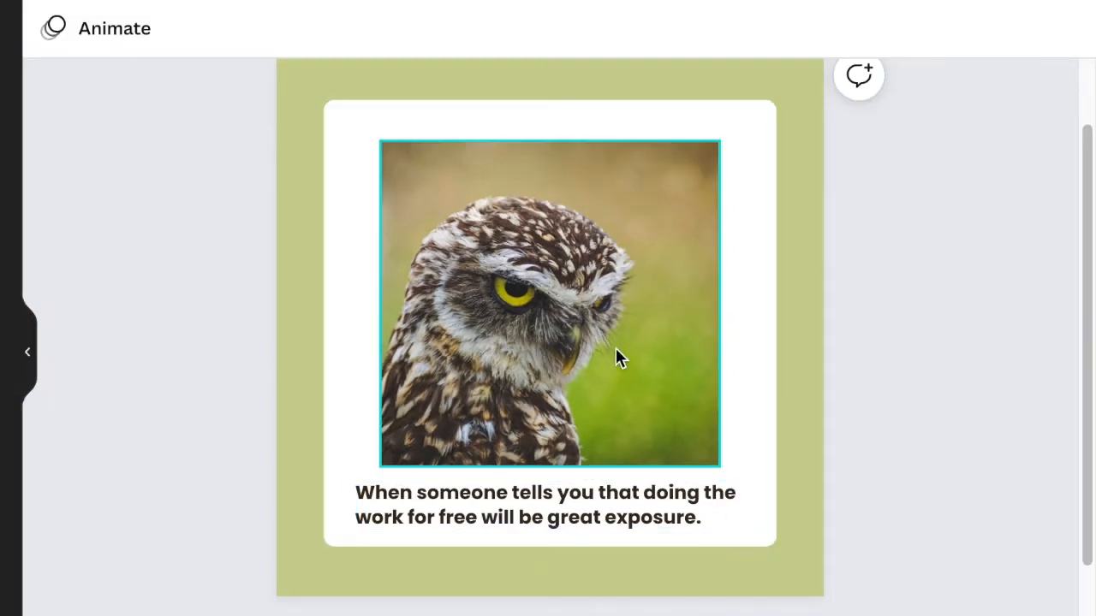
{"action": "mouse_move", "coordinate": [595, 407]}
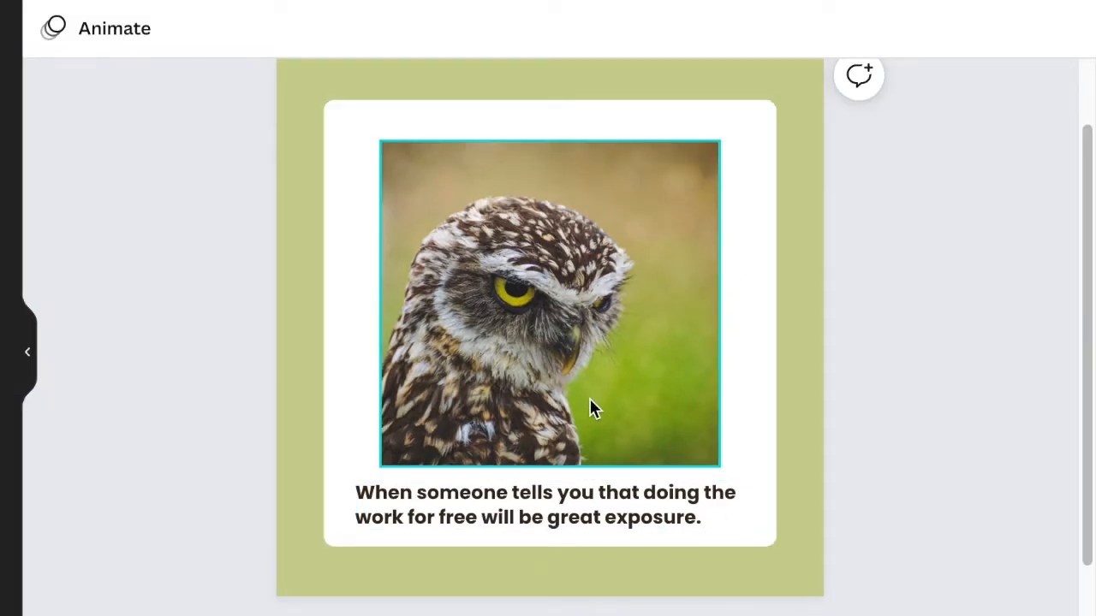
{"action": "left_click", "coordinate": [854, 261]}
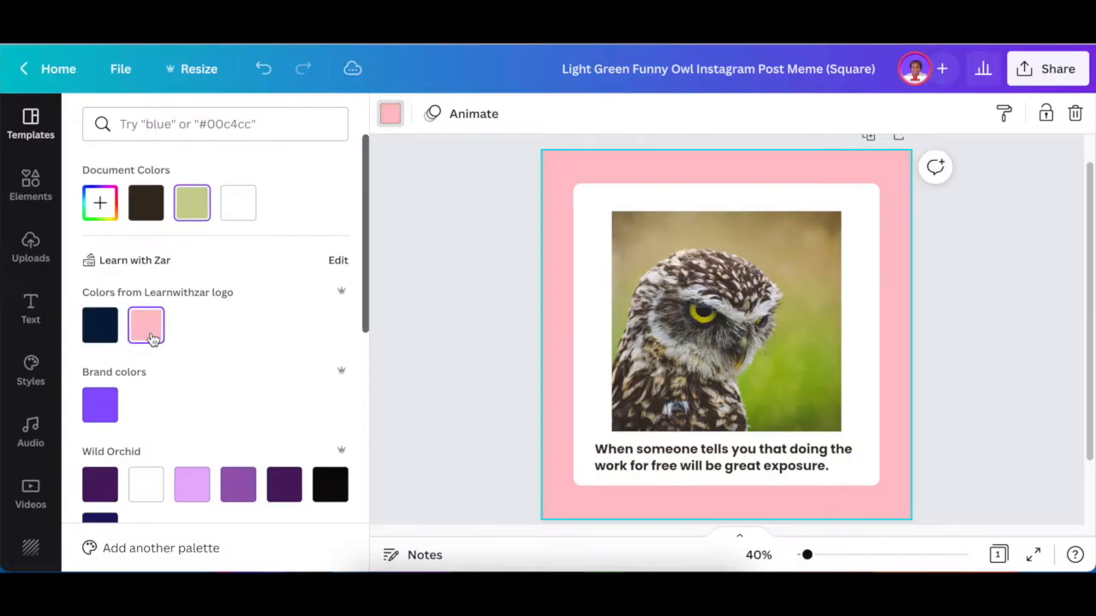
Apply the pink brand swatch to the background and enlarge the white card
{"action": "left_click", "coordinate": [30, 122]}
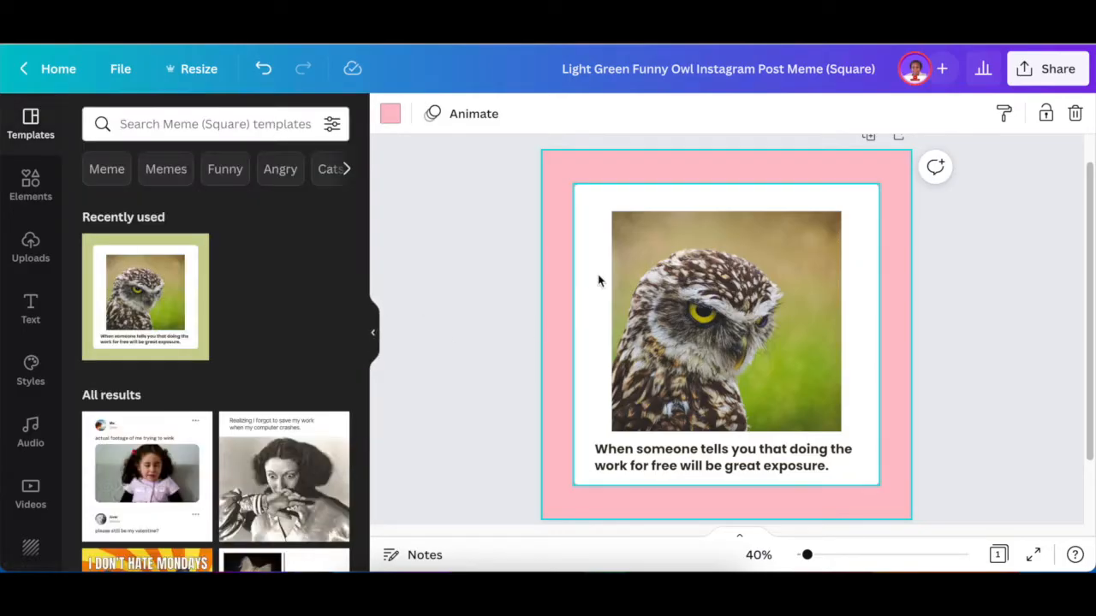
{"action": "left_click", "coordinate": [726, 317]}
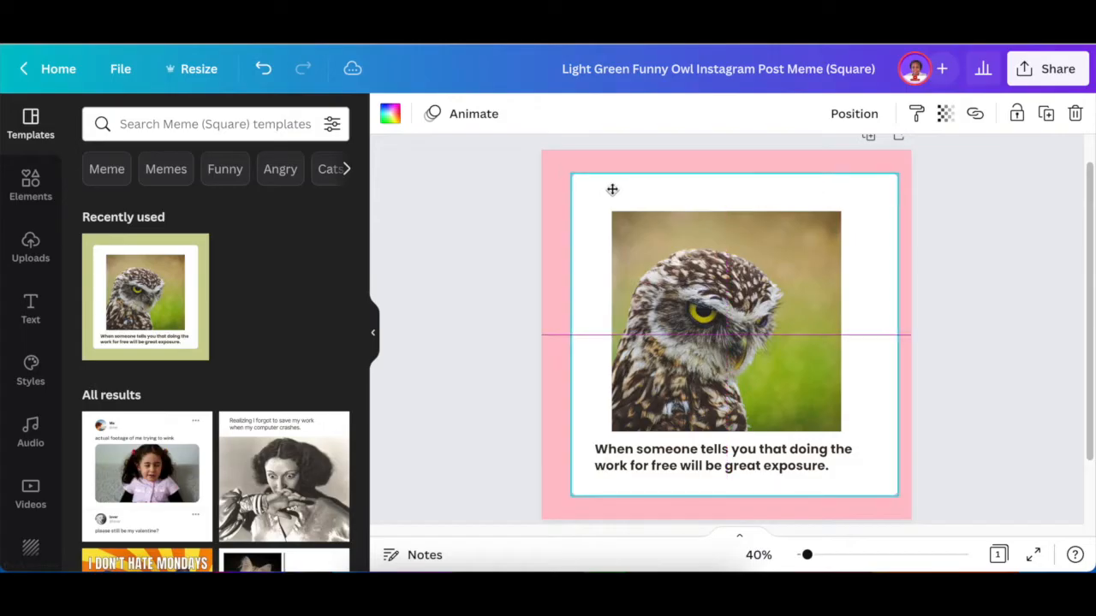
{"action": "left_click", "coordinate": [721, 457]}
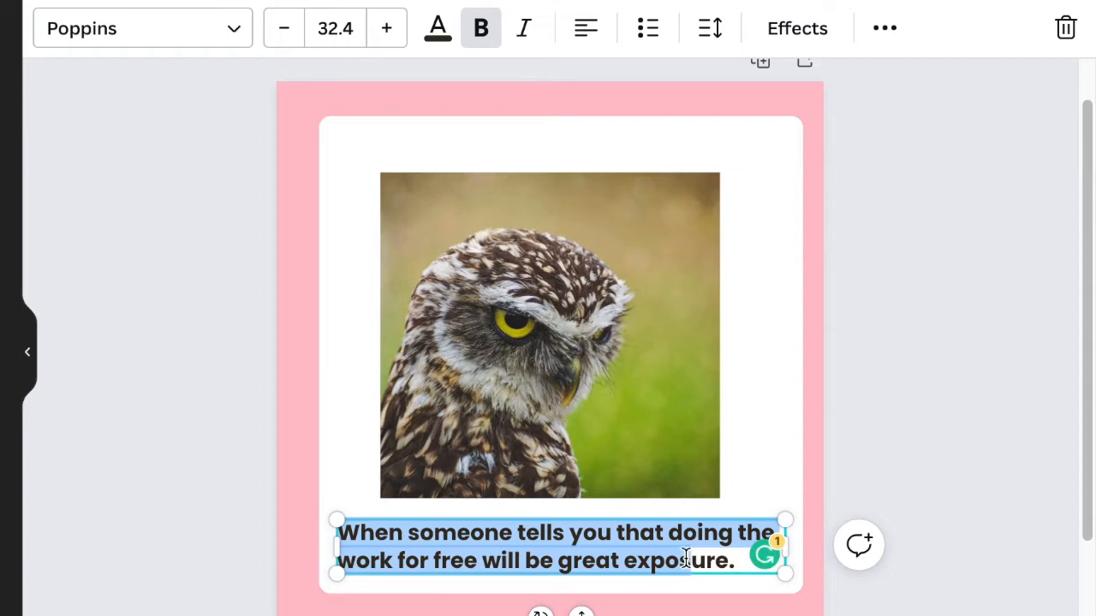
Center the caption text, then drag the owl photo larger inside the white card
{"action": "left_click", "coordinate": [549, 334]}
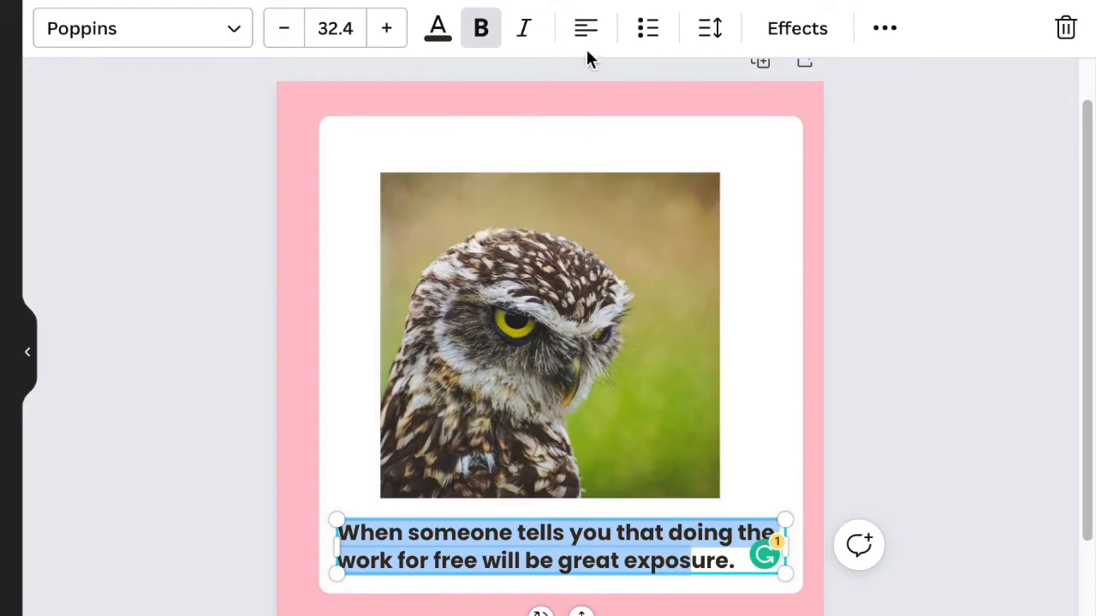
{"action": "left_click", "coordinate": [585, 28]}
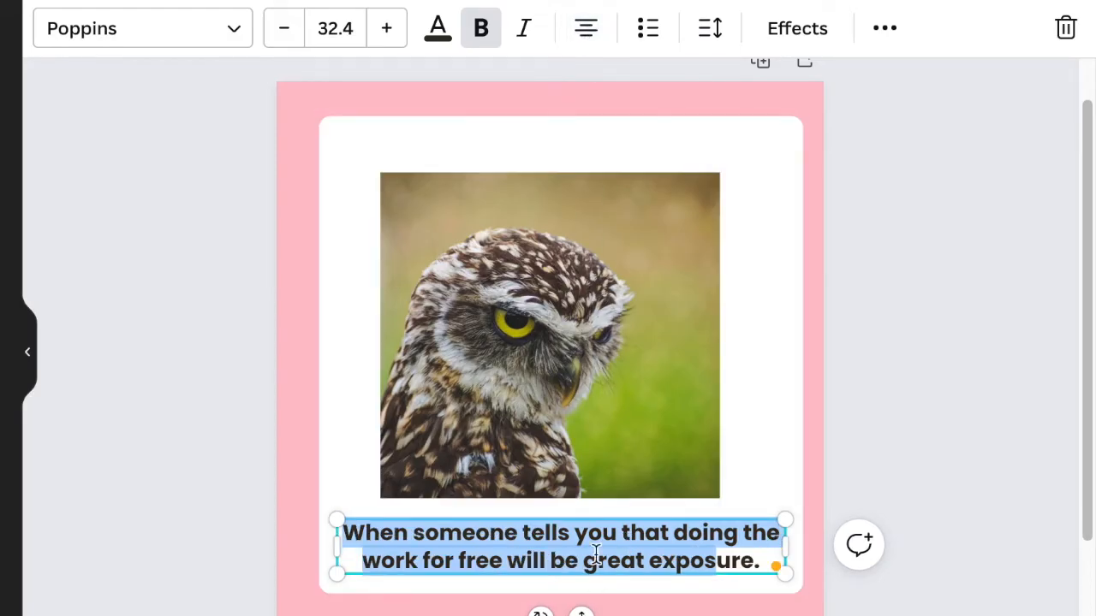
{"action": "left_click", "coordinate": [551, 334]}
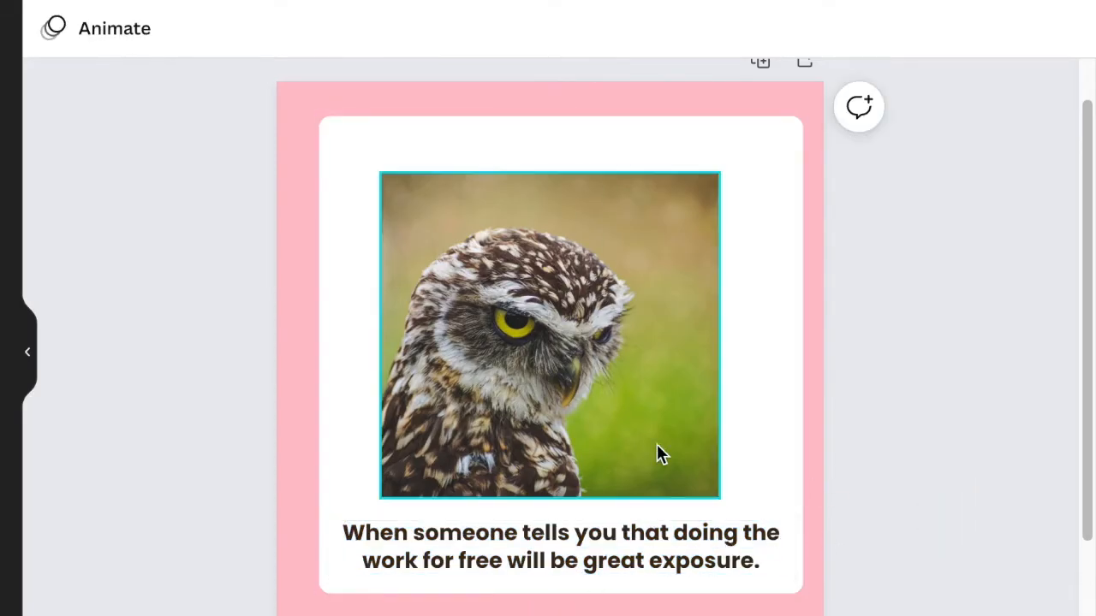
{"action": "left_click_drag", "start_coordinate": [717, 495], "coordinate": [757, 524]}
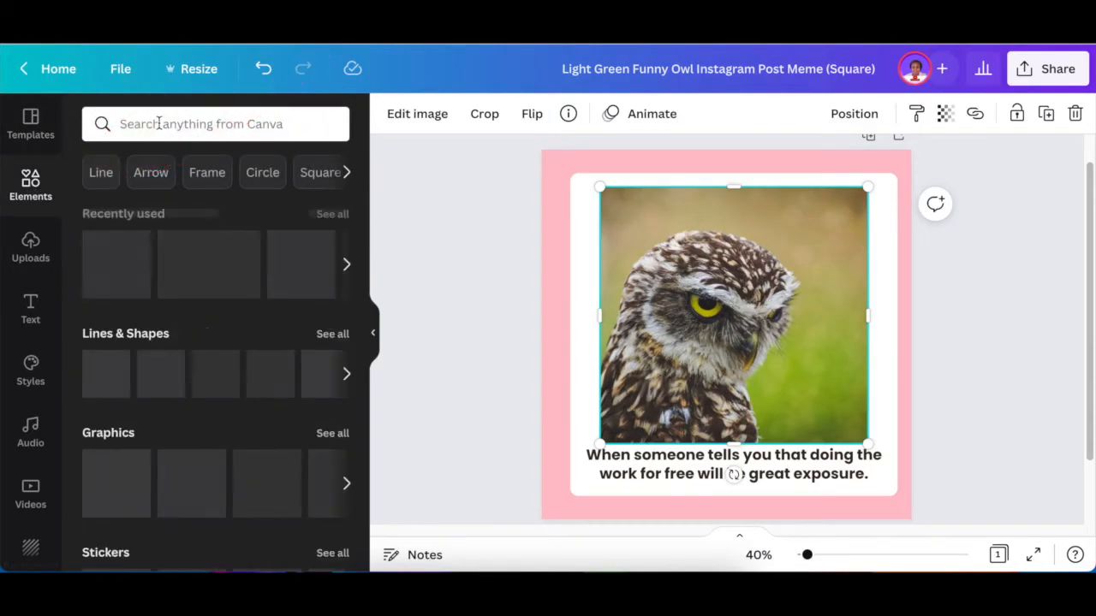
Search Elements for 'really' then 'no', swapping the owl for the NO-face woman photo
{"action": "left_click", "coordinate": [214, 123]}
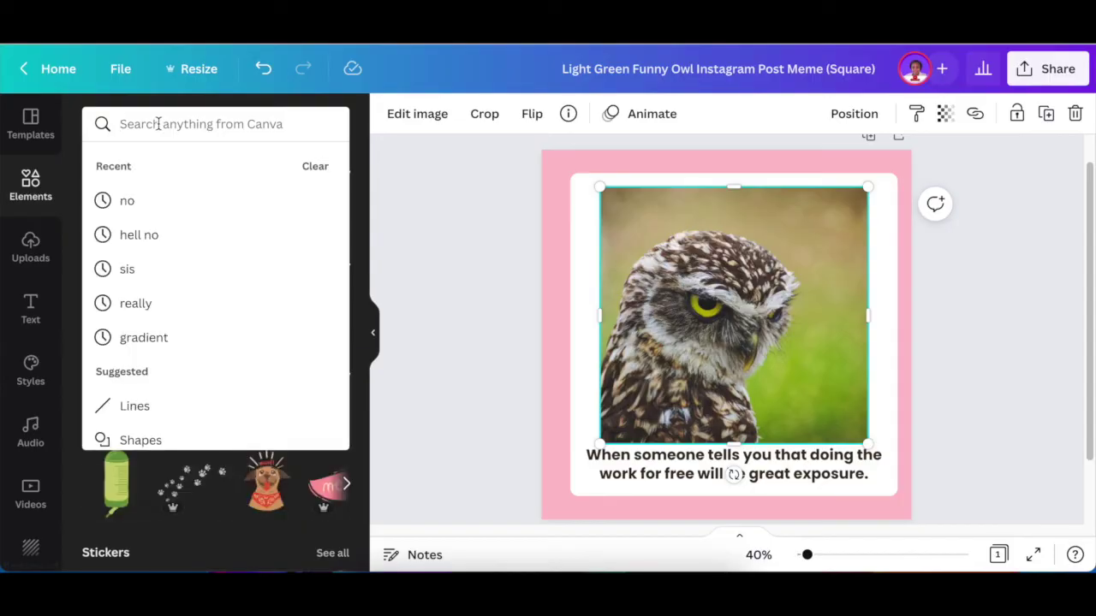
{"action": "type", "text": "re"}
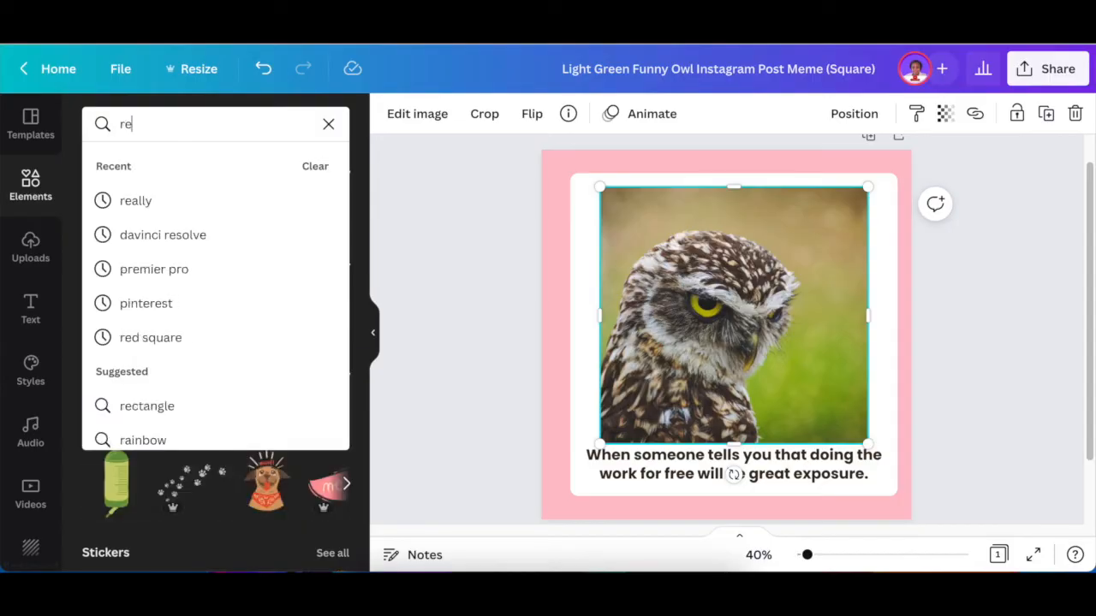
{"action": "left_click", "coordinate": [135, 200]}
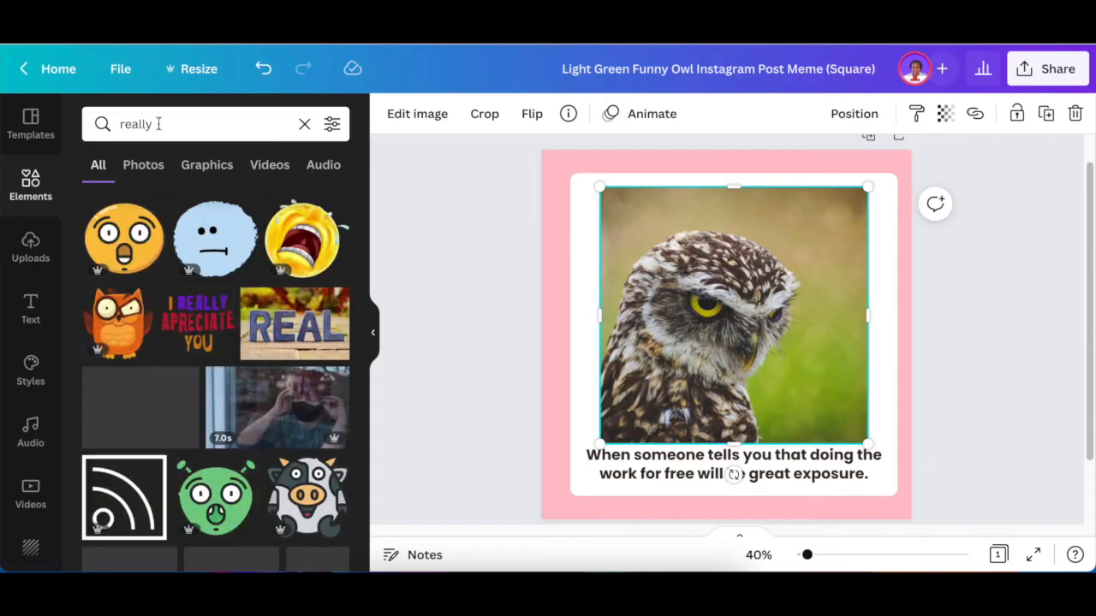
{"action": "left_click", "coordinate": [143, 164]}
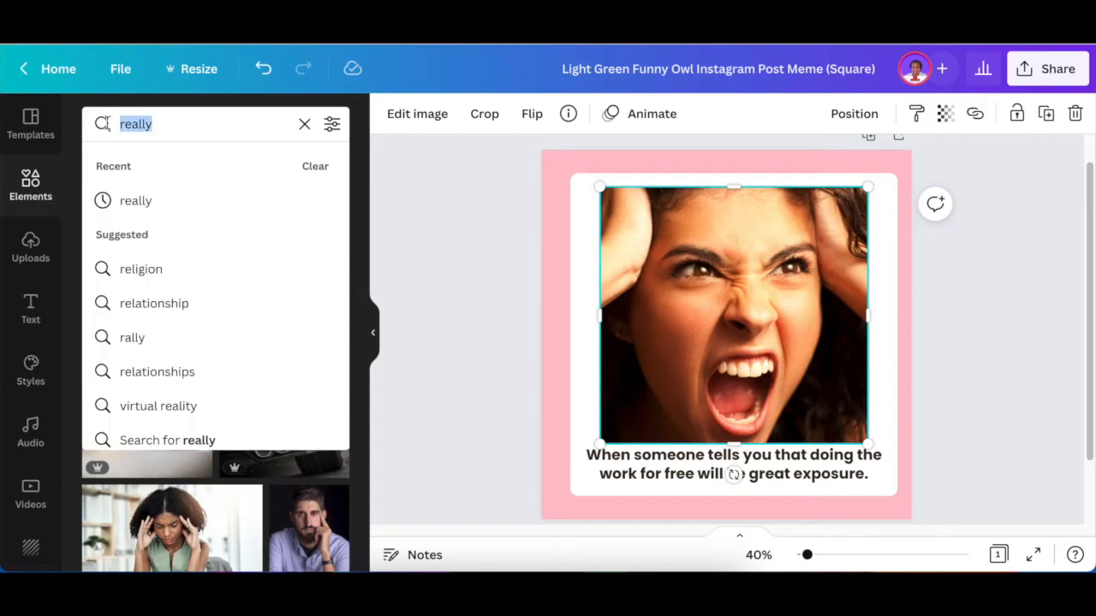
{"action": "type", "text": "no"}
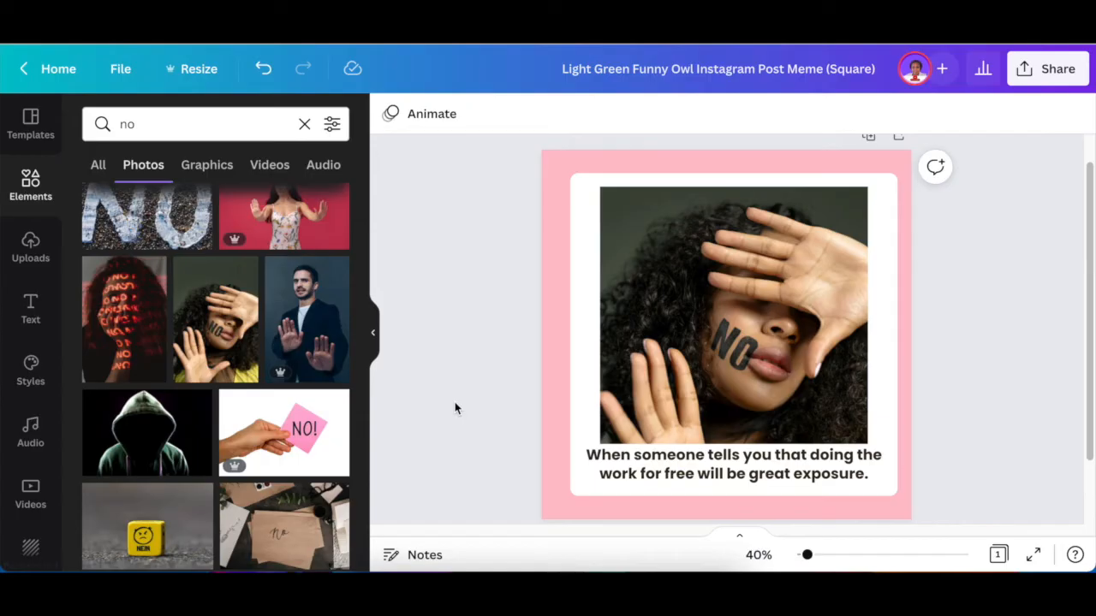
{"action": "left_click", "coordinate": [1047, 68]}
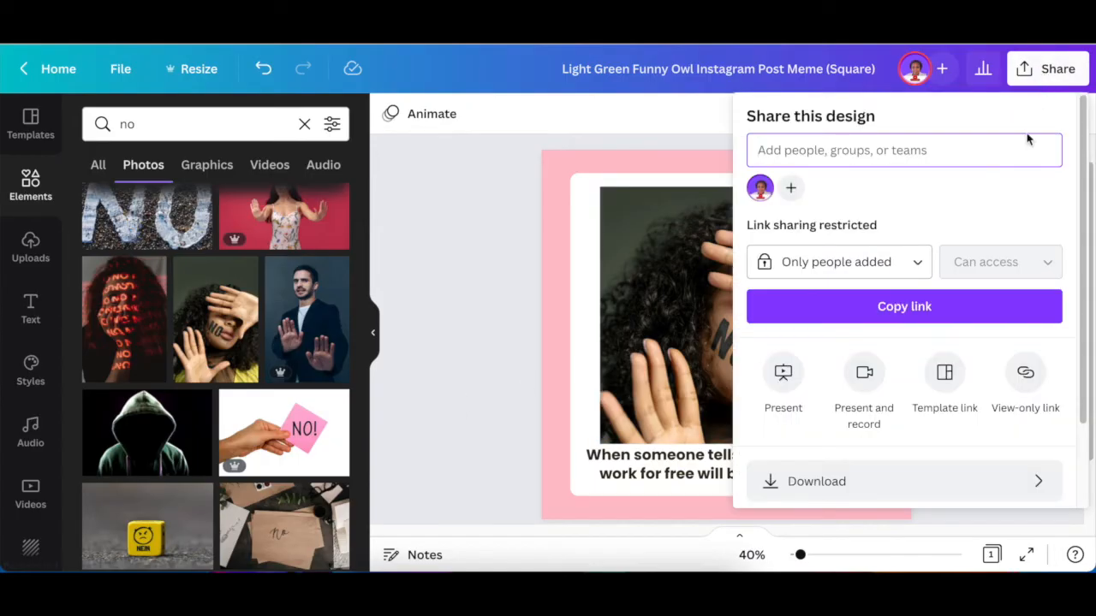
Download the finished meme as a PNG file
{"action": "left_click", "coordinate": [815, 481]}
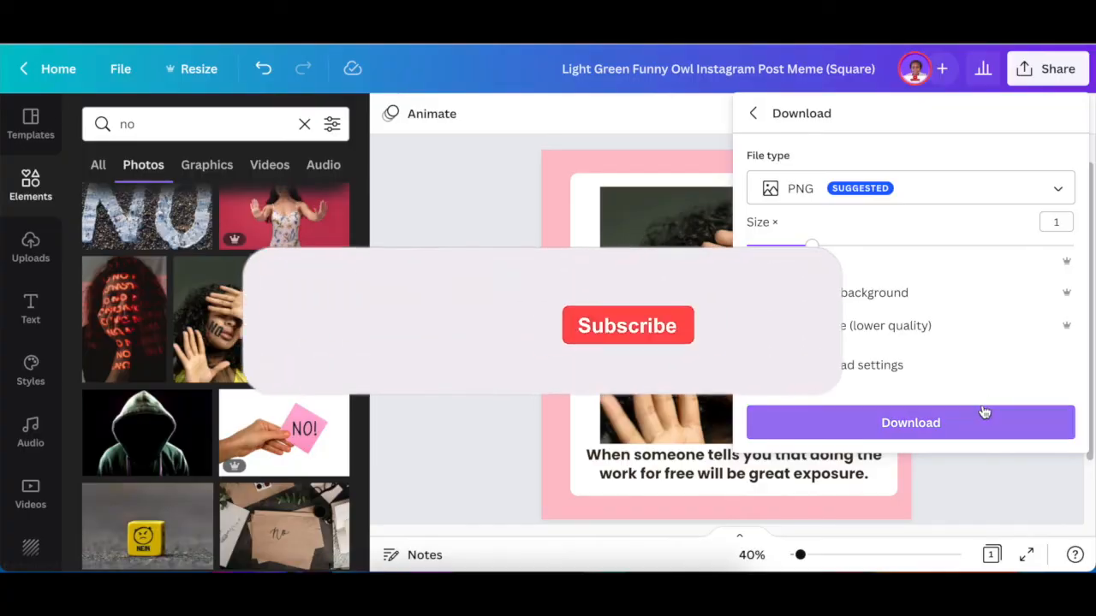
{"action": "left_click", "coordinate": [909, 422]}
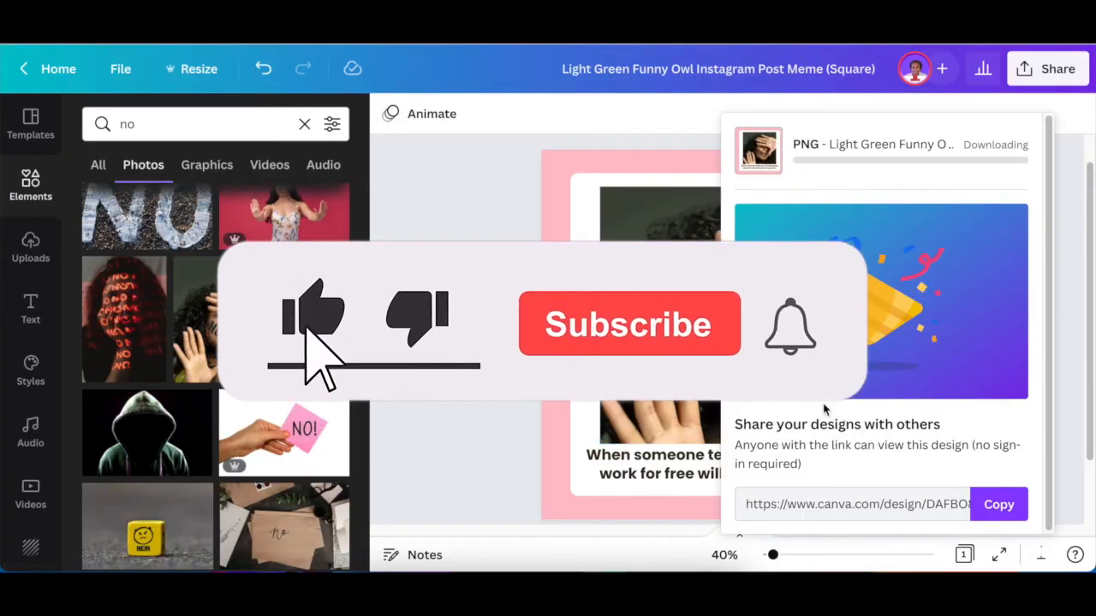
{"action": "left_click", "coordinate": [630, 325]}
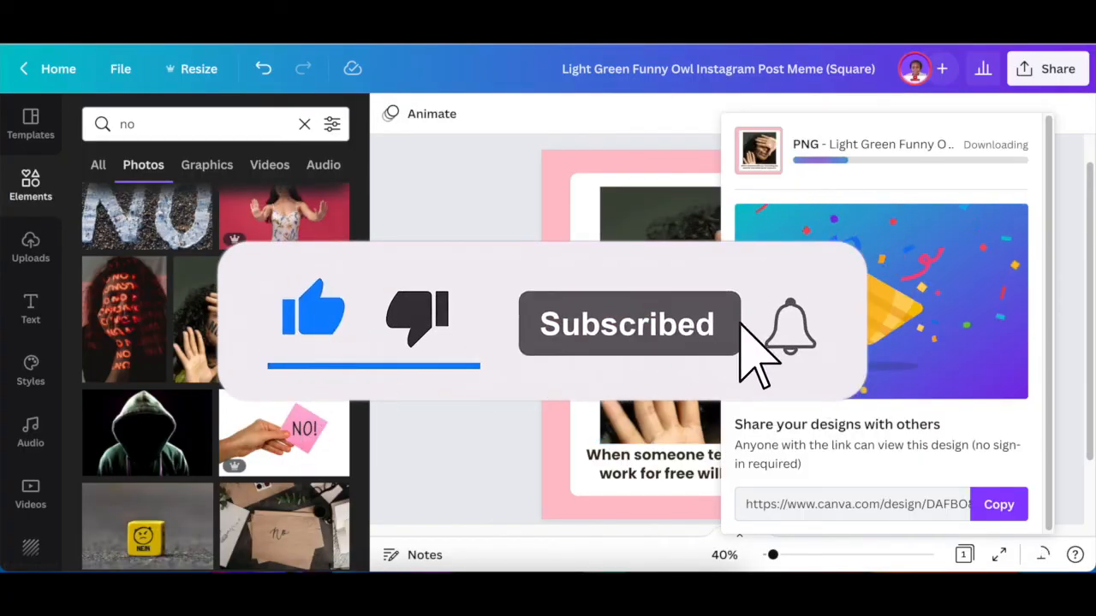